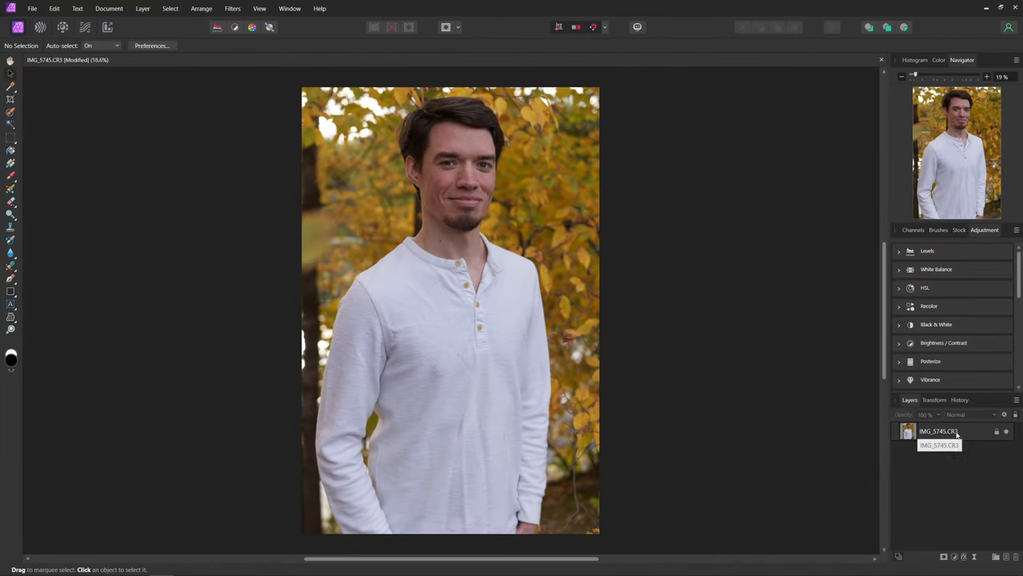
- Duplicate the IMG_5745.CR3 portrait layer to create a second stacked copy
click(939, 431)
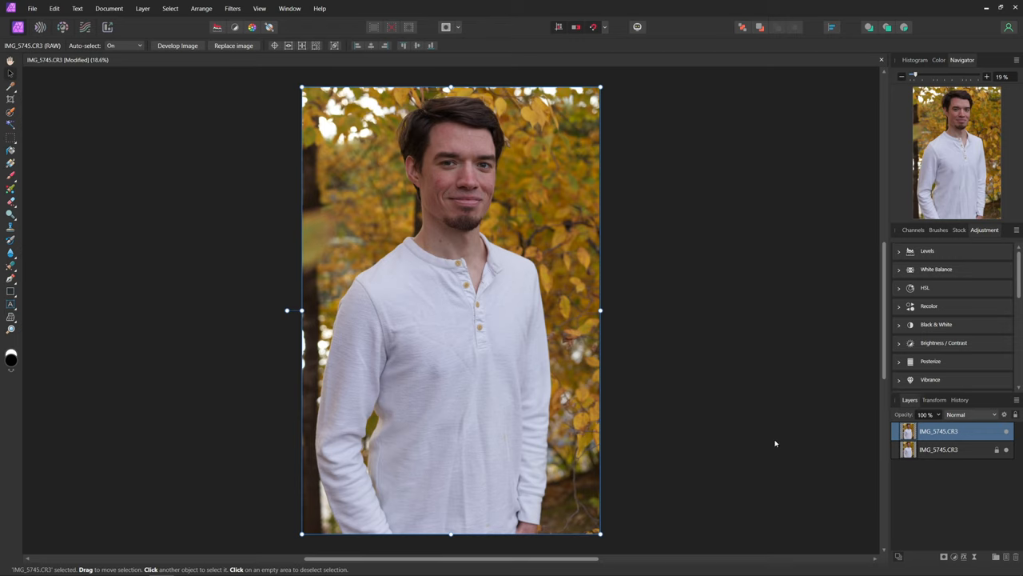
mouse_move(721, 375)
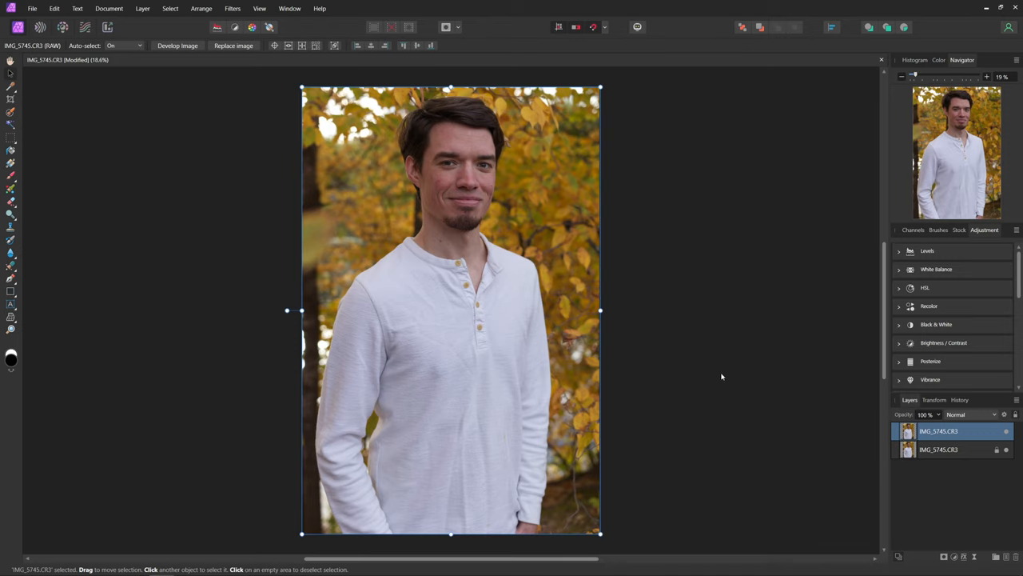
- Apply Frequency Separation to the duplicate, trying 0.5 and 1 px before settling on 5 px
click(233, 8)
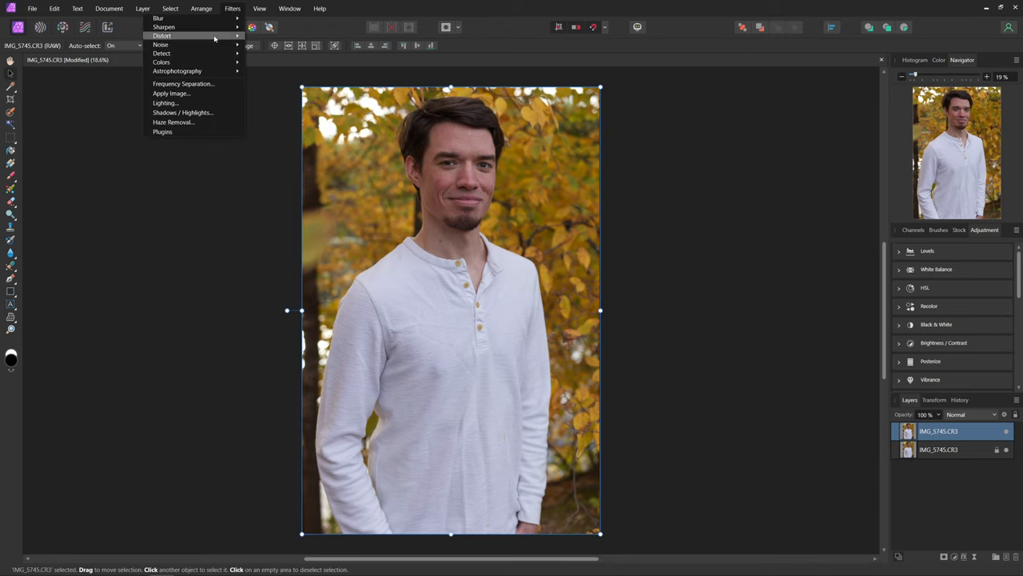
click(183, 83)
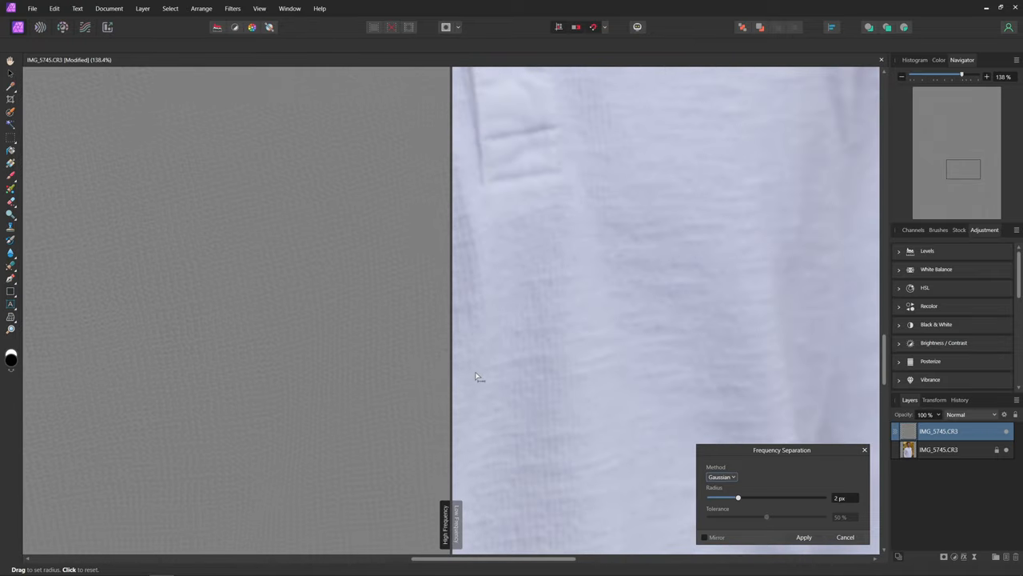
drag(738, 498, 731, 497)
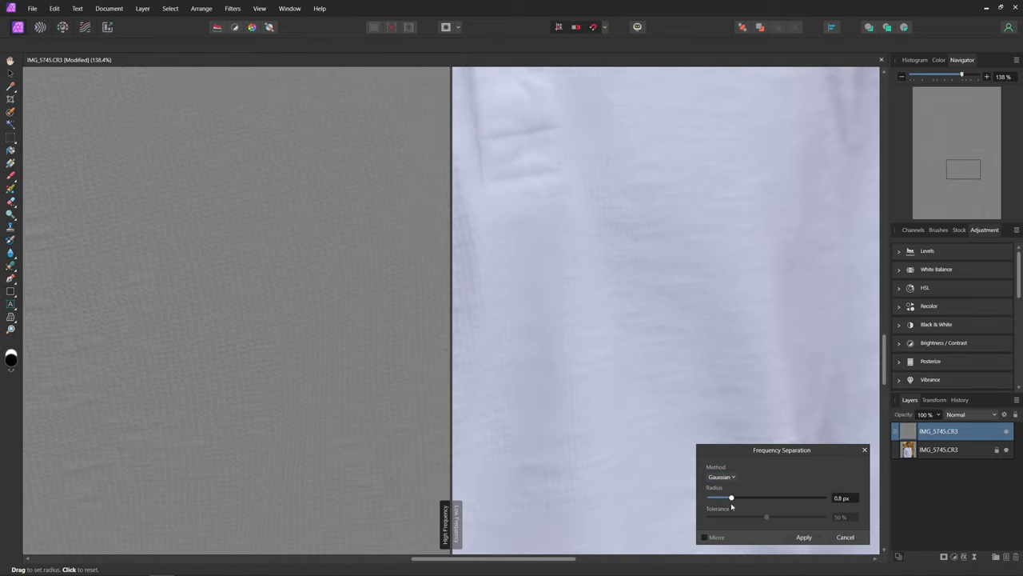
drag(731, 498, 721, 498)
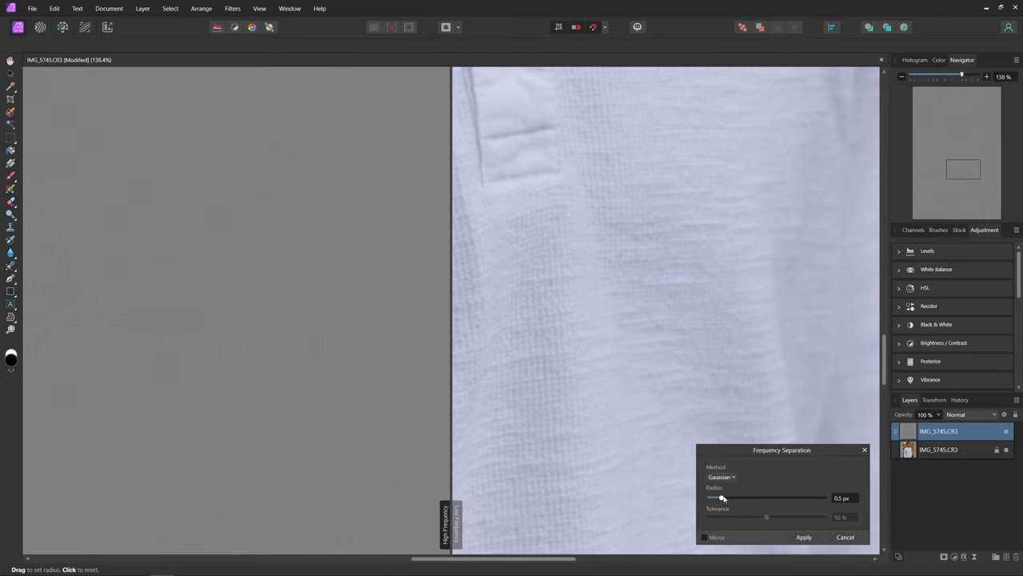
drag(722, 497, 734, 498)
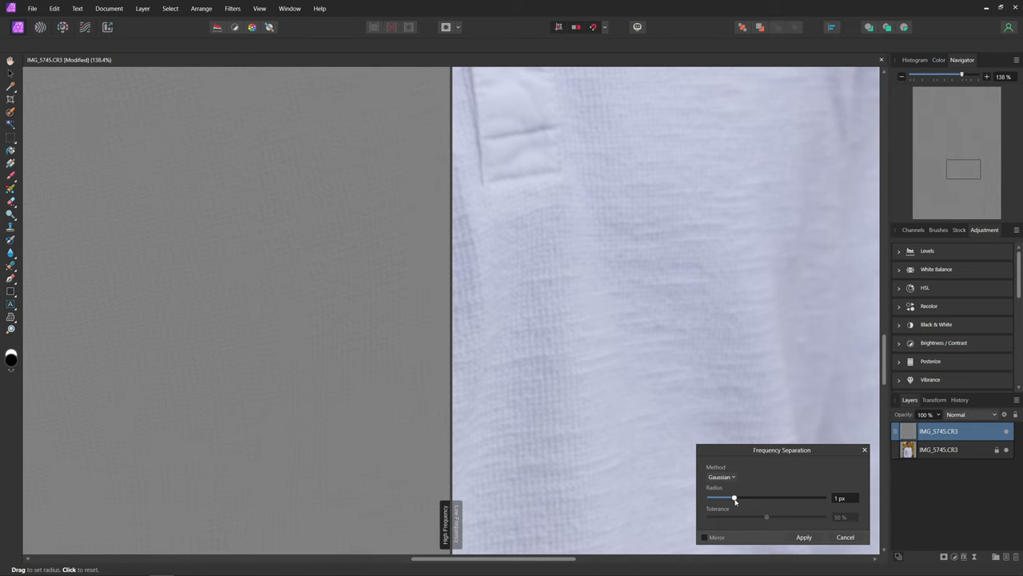
drag(734, 498, 745, 499)
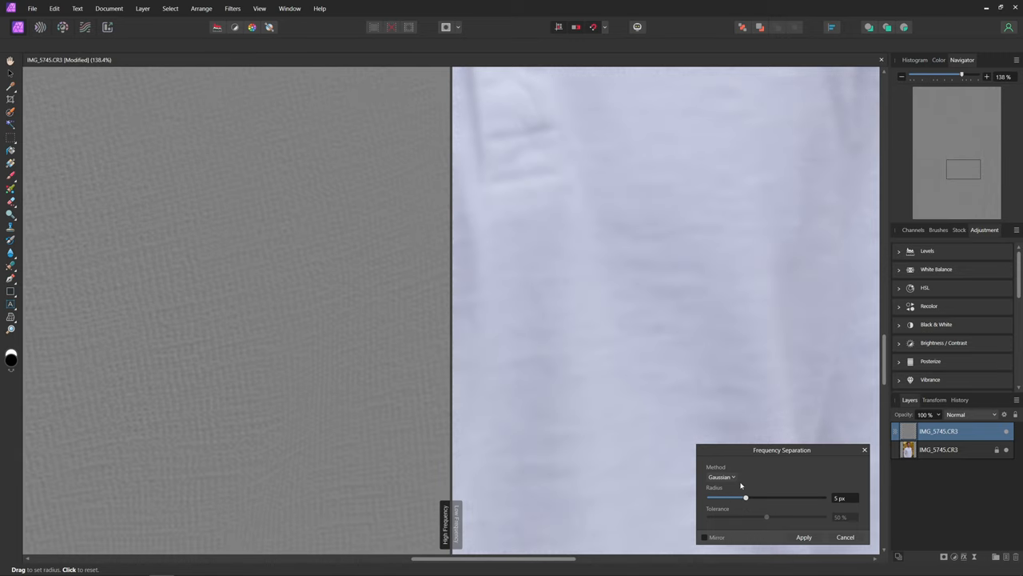
click(804, 537)
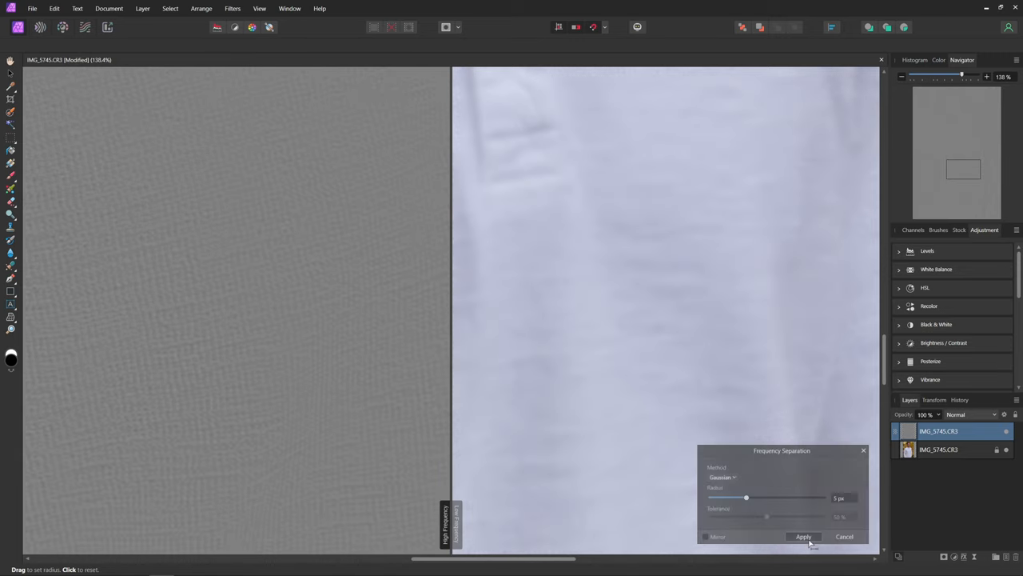
- Check the High Frequency layer's Linear Light blending, then make Low Frequency the active layer
click(803, 537)
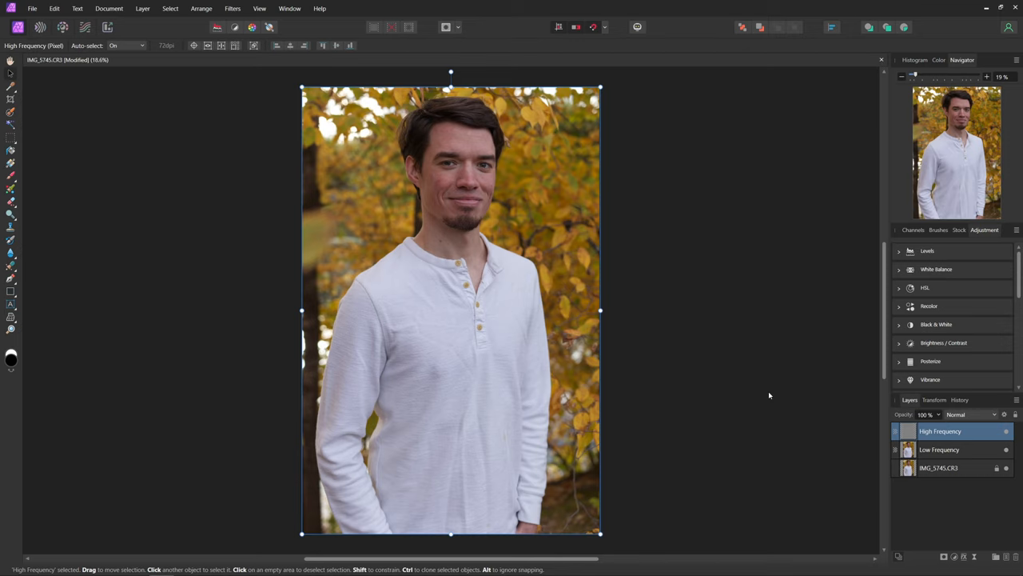
mouse_move(934, 457)
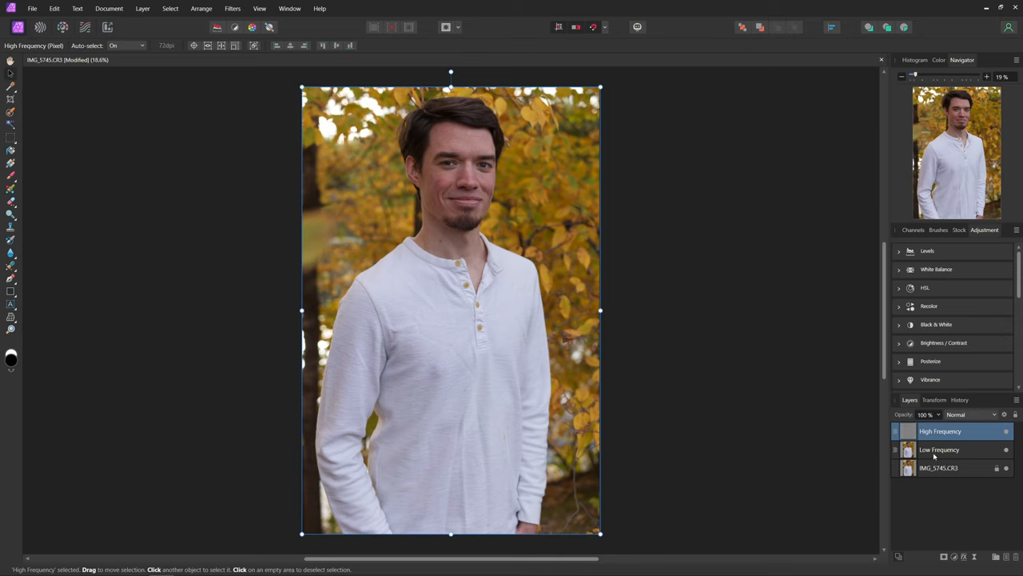
mouse_move(931, 498)
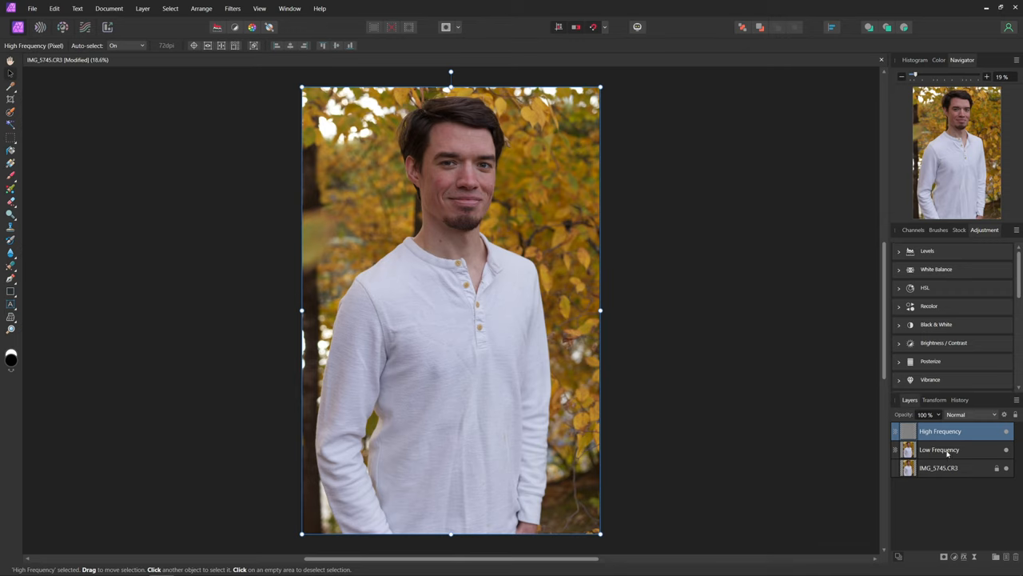
click(940, 450)
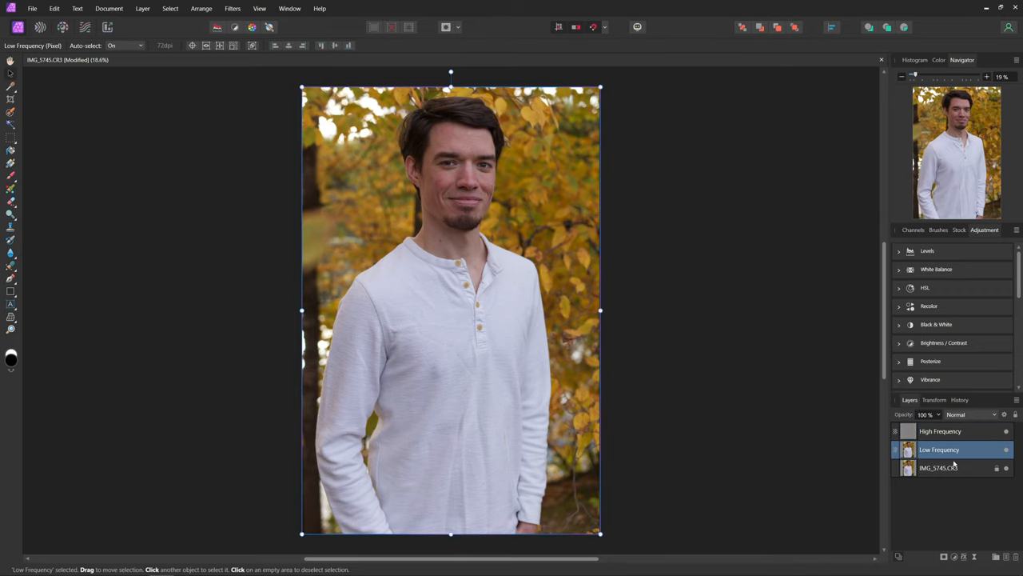
click(941, 431)
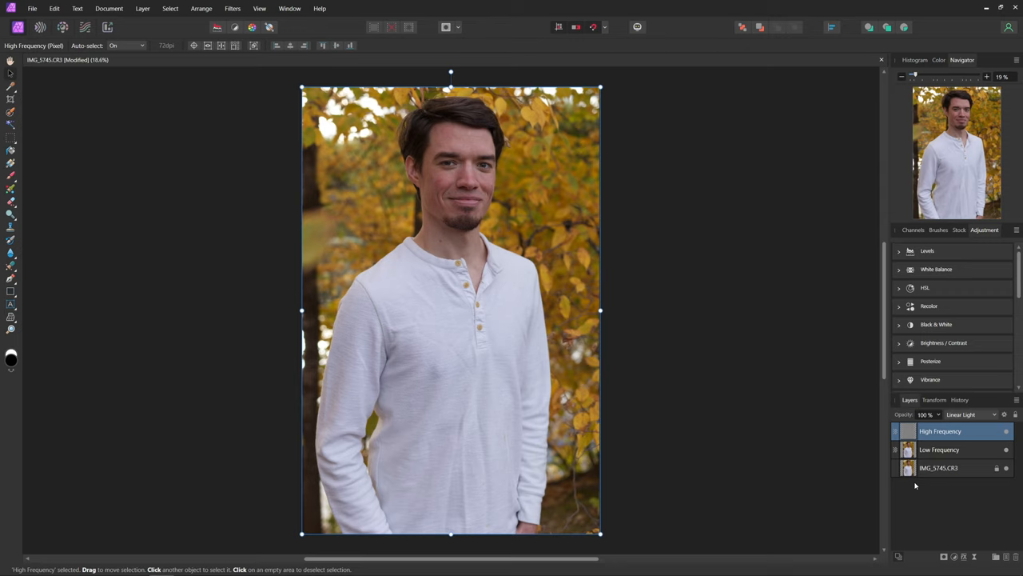
click(940, 450)
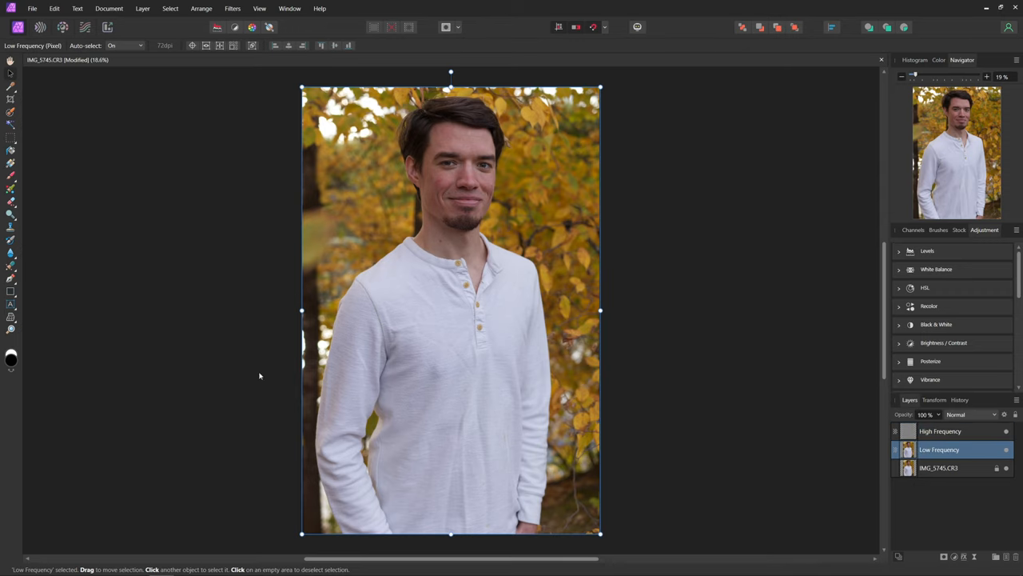
mouse_move(11, 268)
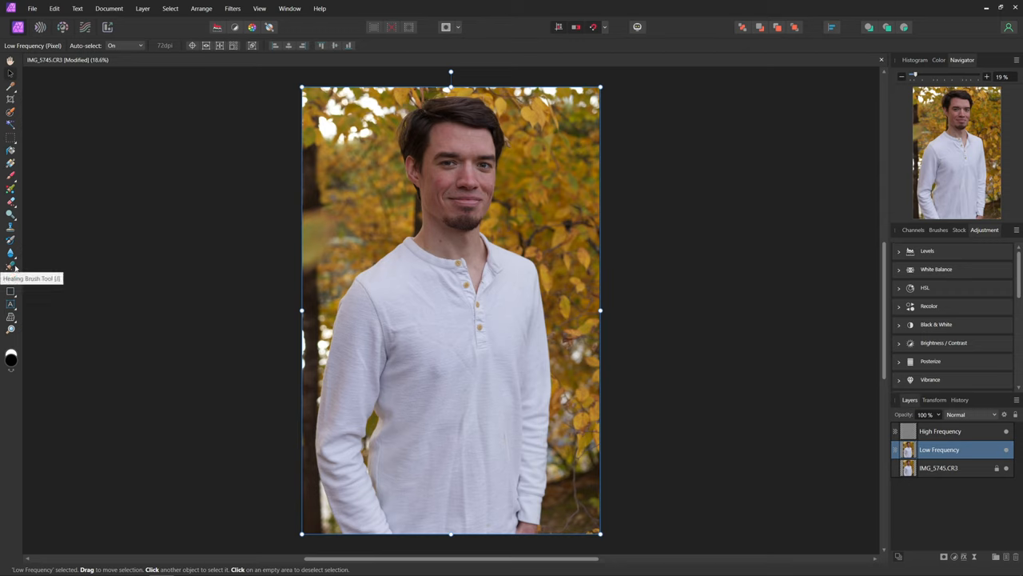
- Switch to the Clone Brush at 132 px for retouching the Low Frequency layer
click(10, 266)
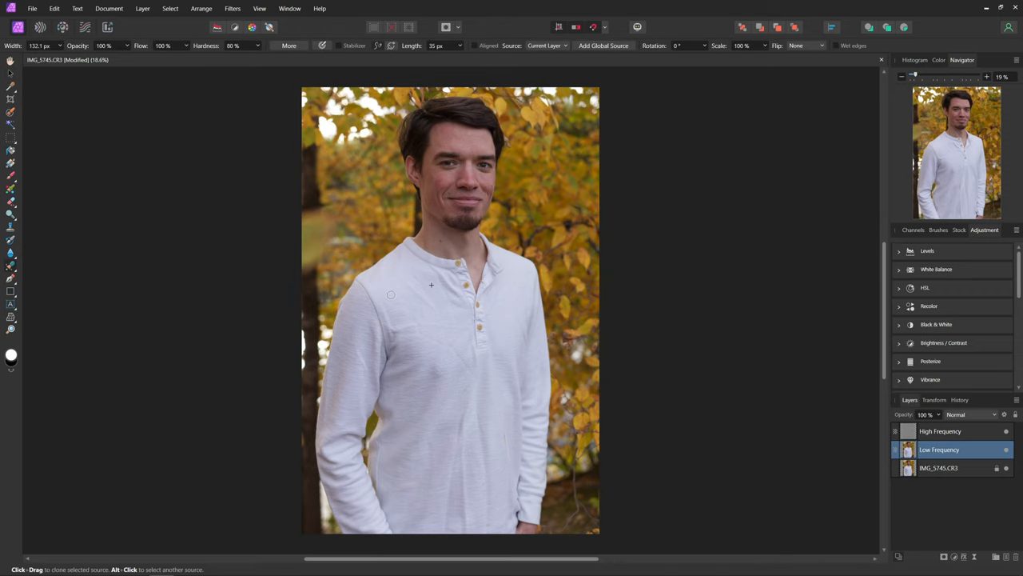
mouse_move(425, 311)
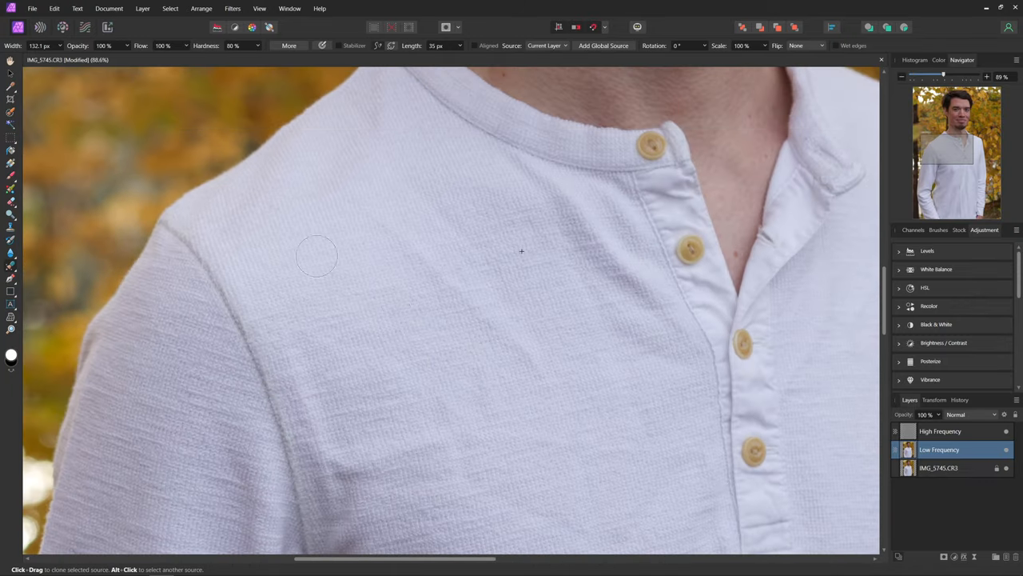
mouse_move(343, 286)
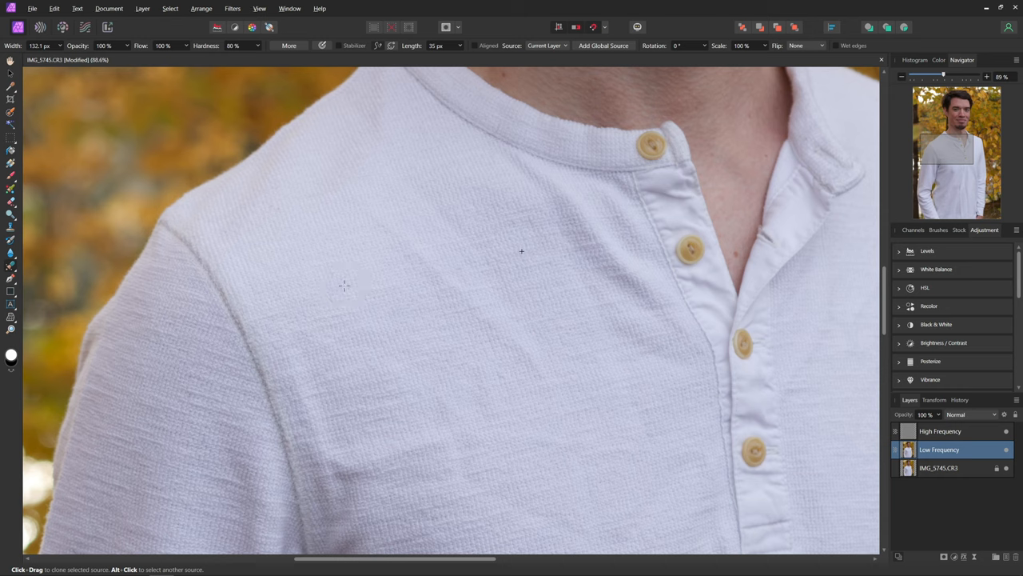
mouse_move(325, 266)
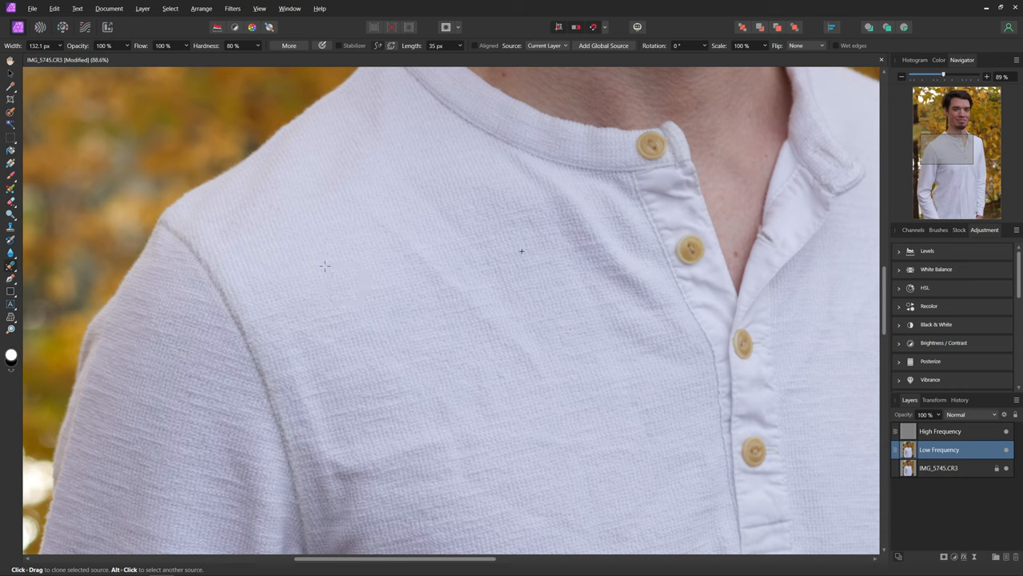
mouse_move(334, 281)
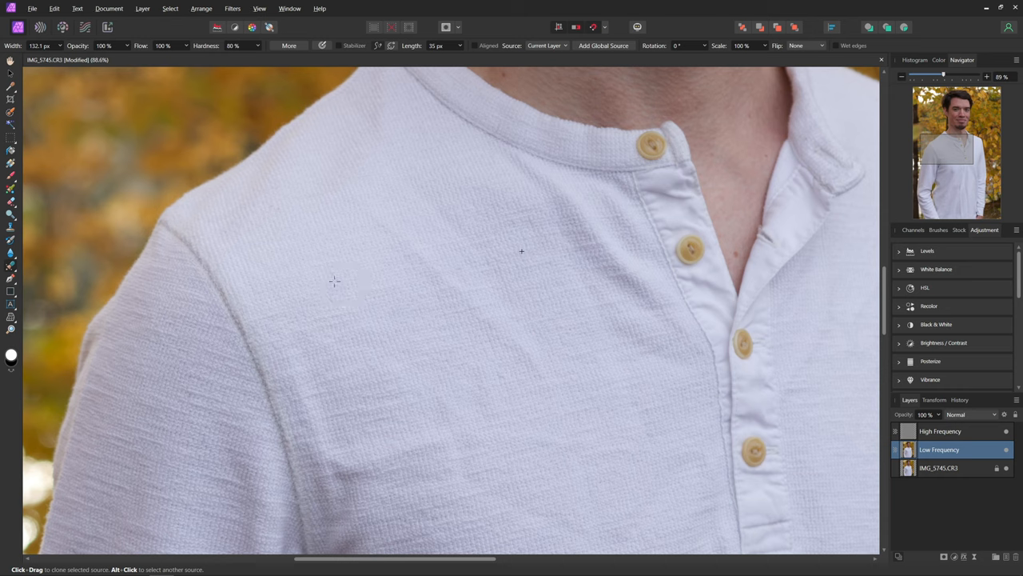
mouse_move(375, 232)
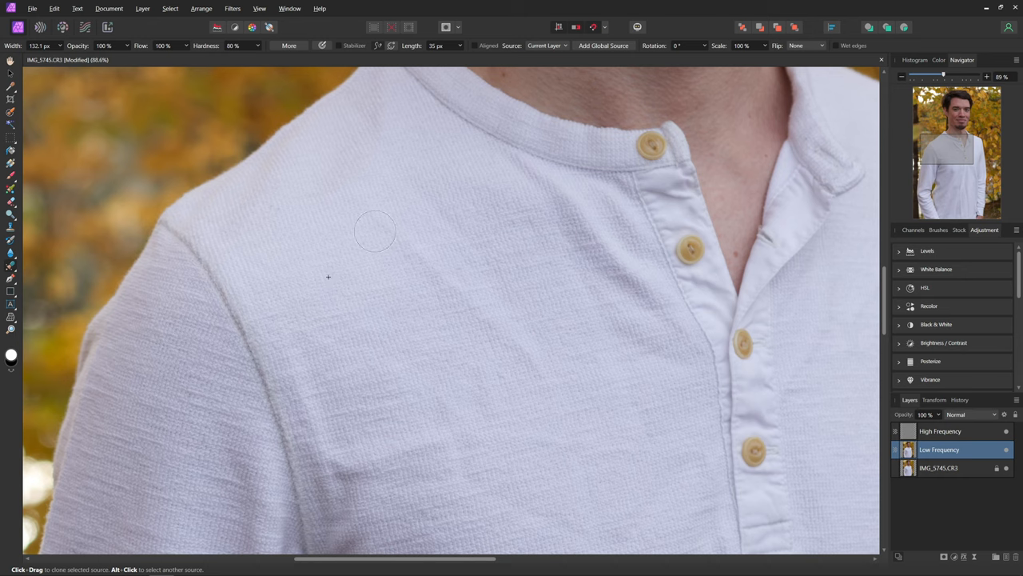
mouse_move(510, 342)
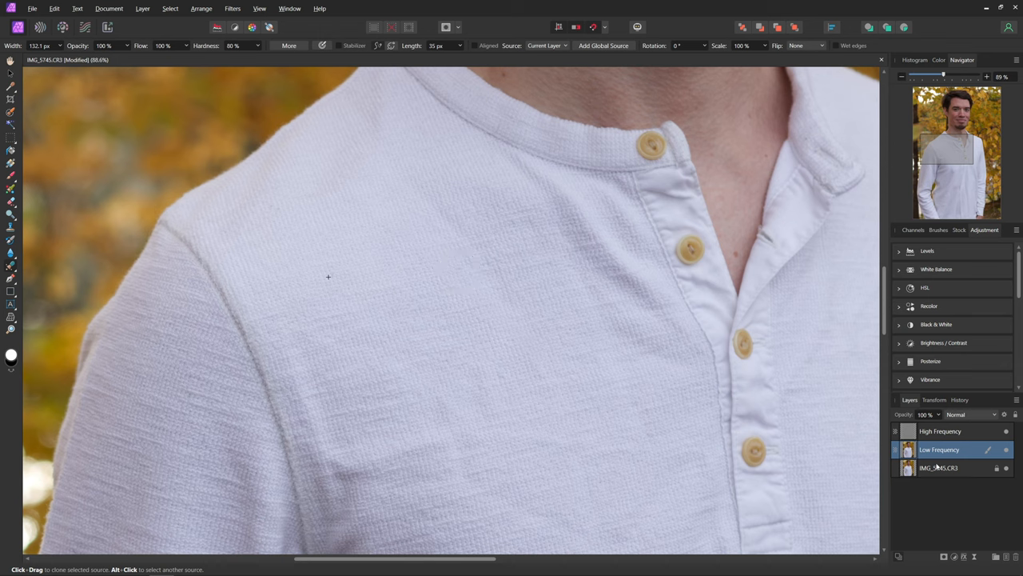
- Group the High and Low Frequency layers and name the group FS
click(940, 431)
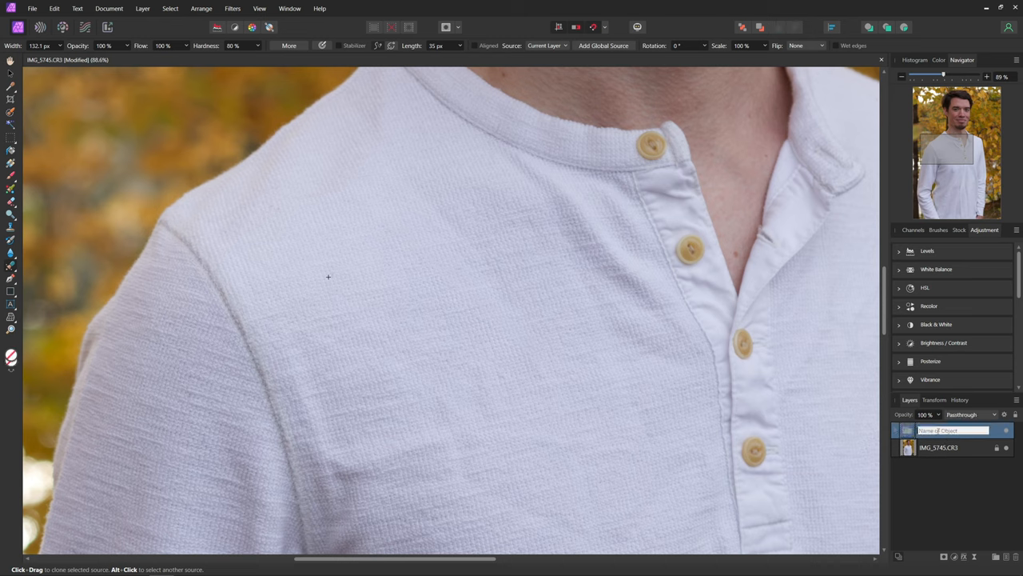
text(FS)
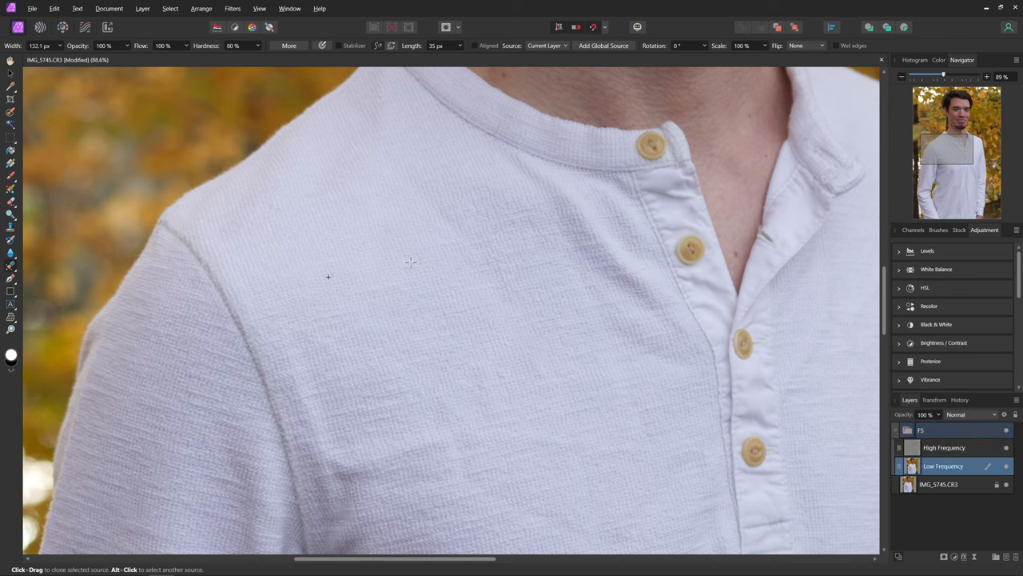
mouse_move(532, 183)
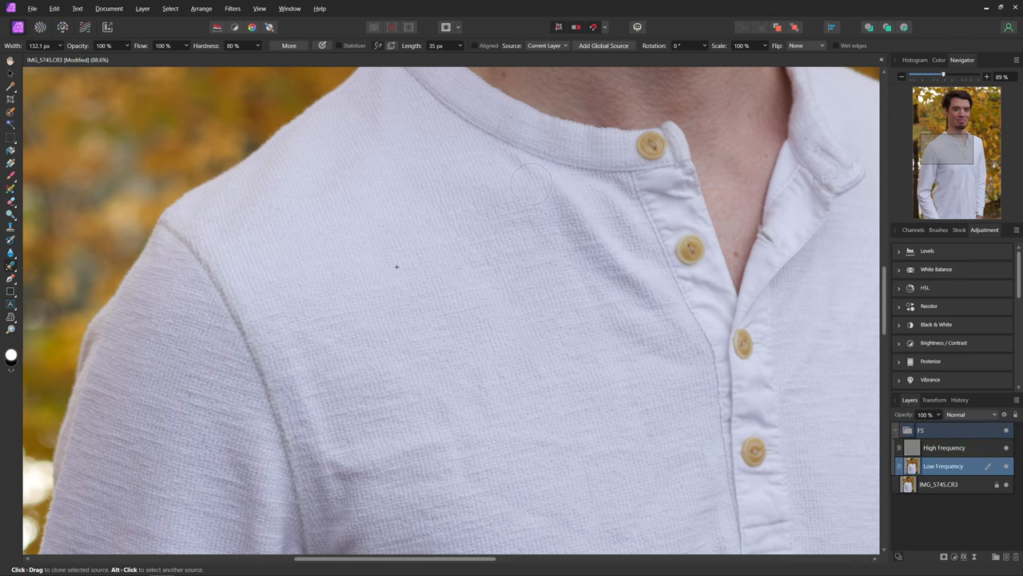
- Clone smooth tone over the chest wrinkles and those beside the buttons
drag(532, 184, 588, 264)
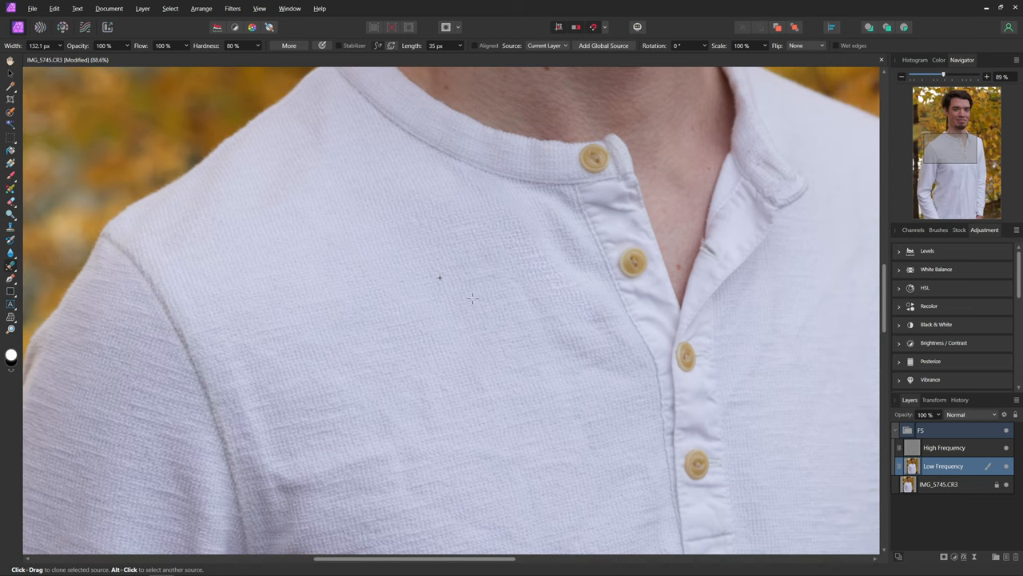
mouse_move(530, 301)
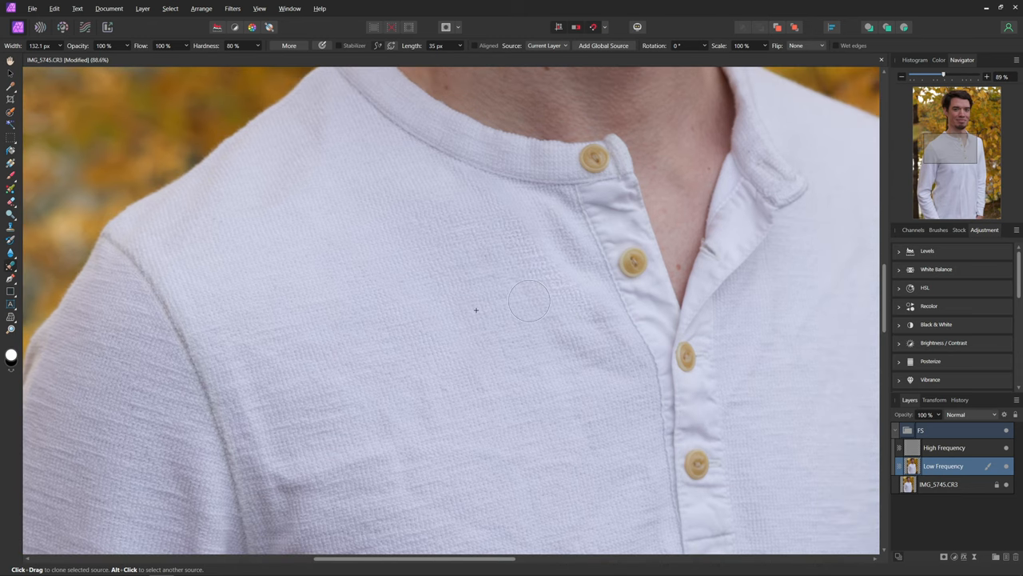
drag(530, 302, 616, 343)
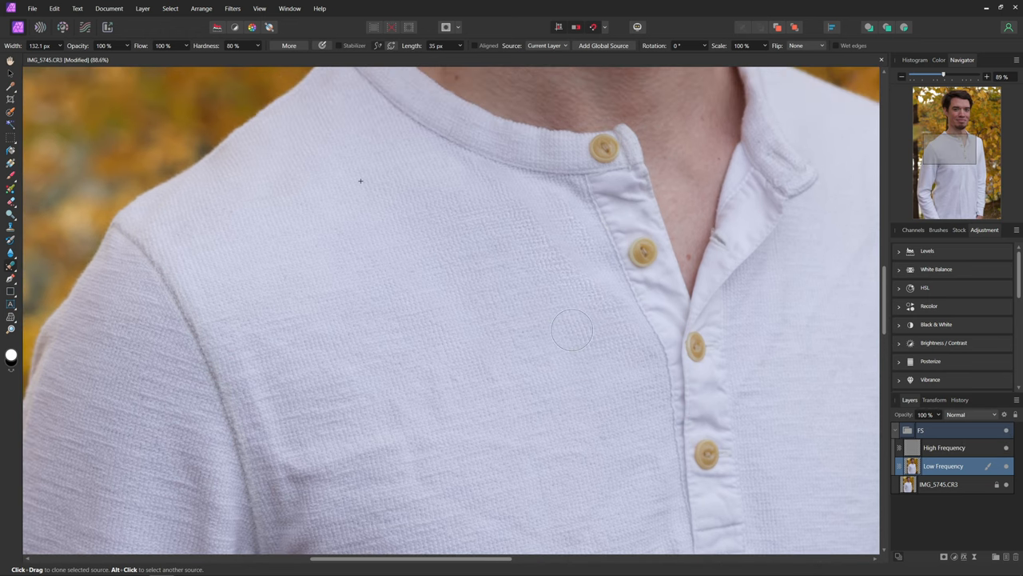
mouse_move(600, 316)
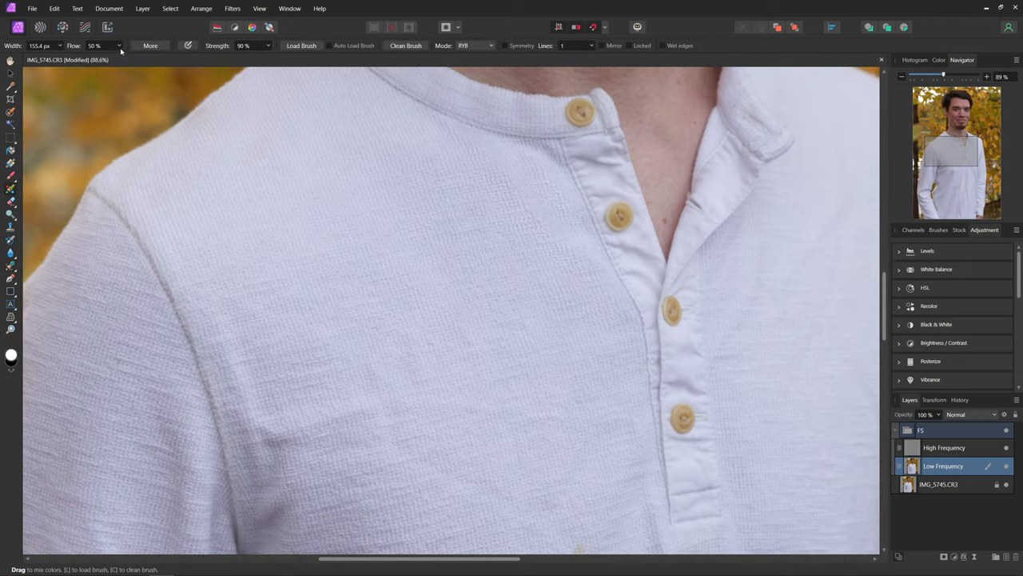
- Lower the Mixer Brush flow to 11% and blend the lower chest creases
drag(120, 52, 103, 52)
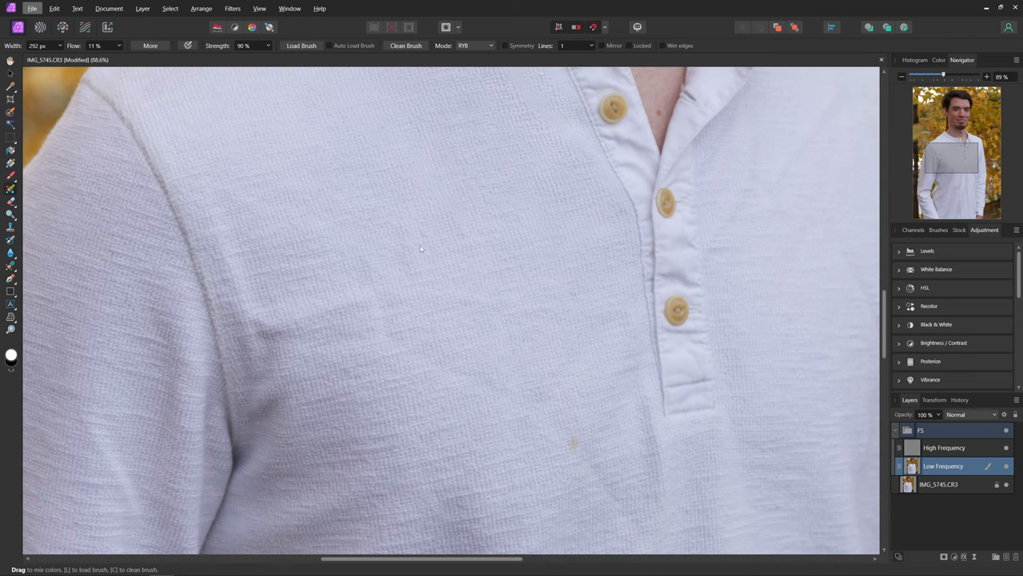
mouse_move(392, 223)
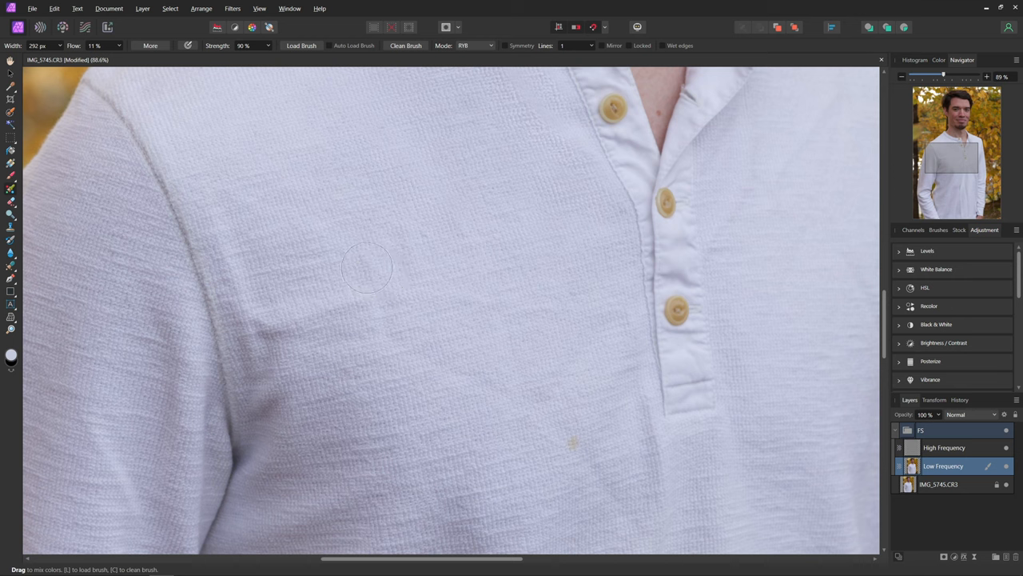
drag(368, 268, 256, 316)
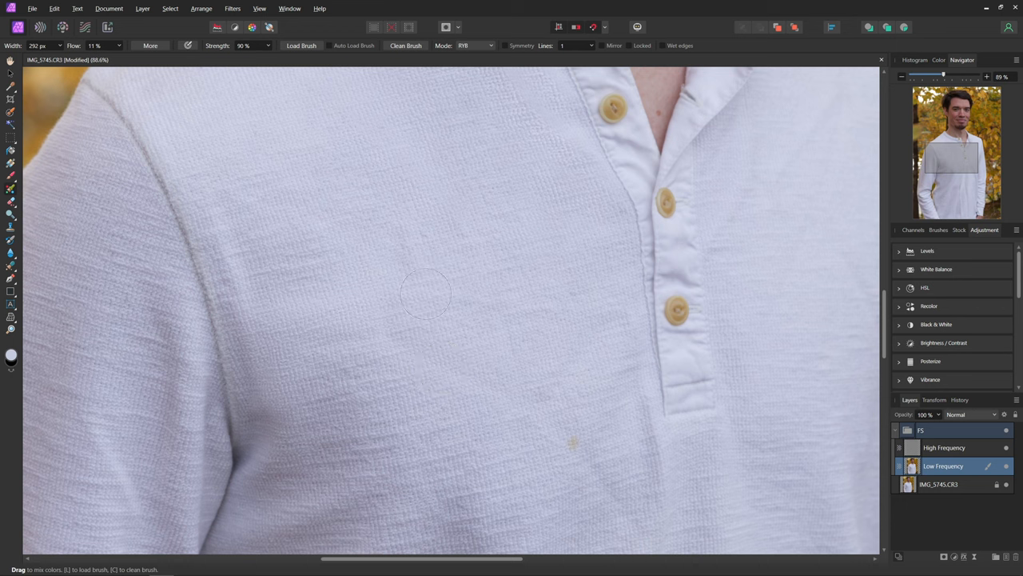
mouse_move(516, 308)
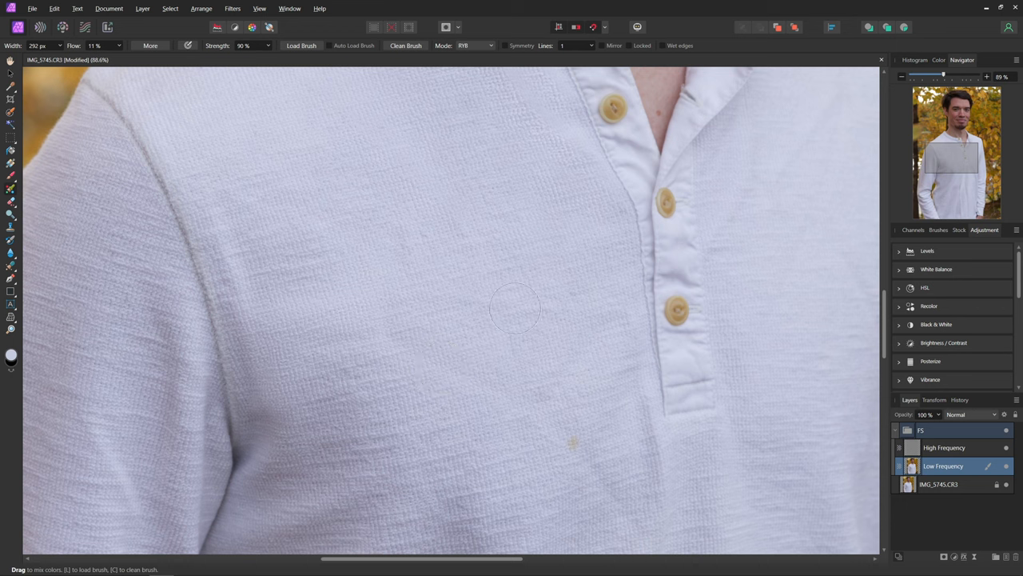
mouse_move(486, 386)
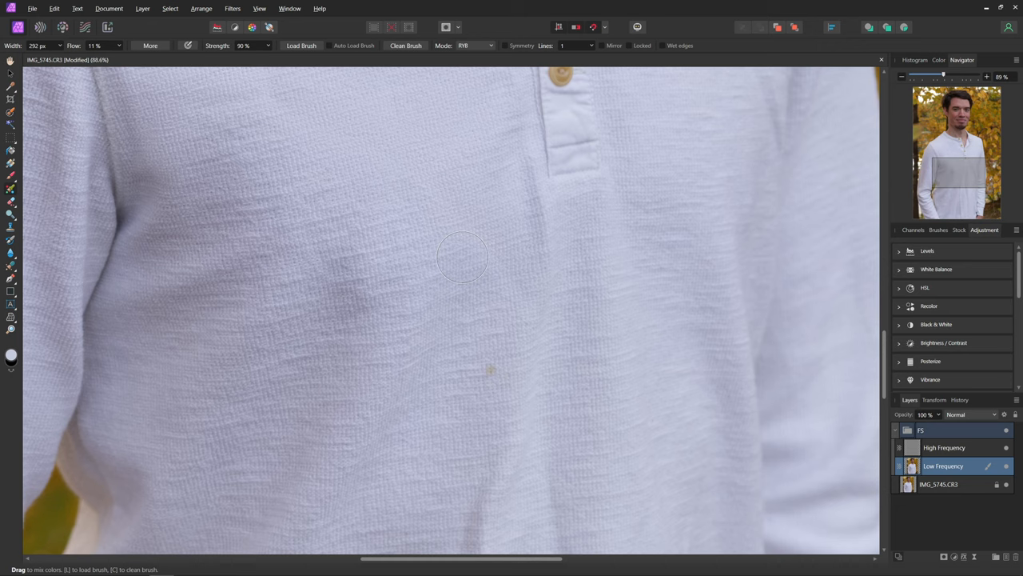
mouse_move(485, 388)
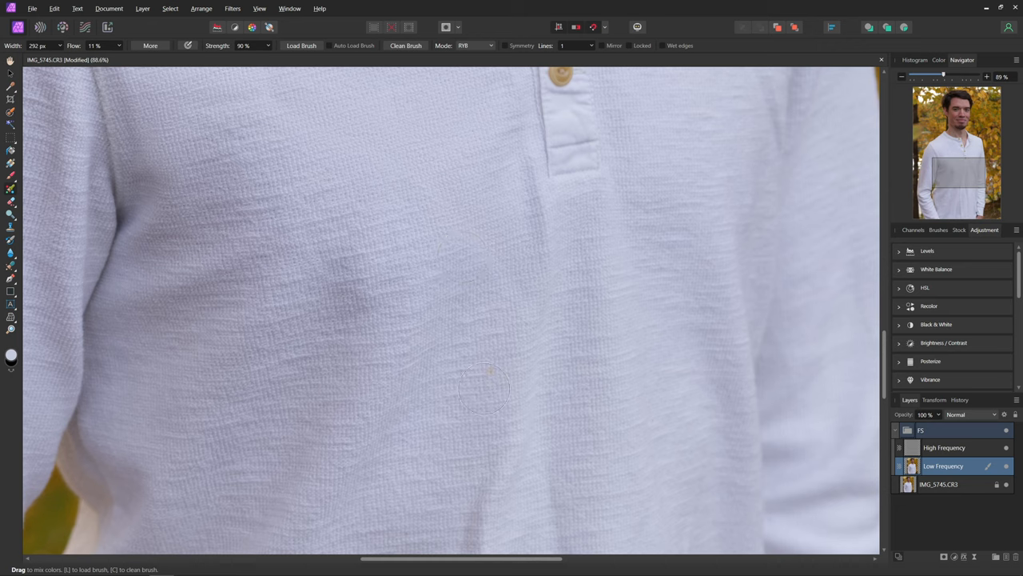
- Blend fabric tones around the small stain and the creases beside the left sleeve
drag(484, 388, 526, 354)
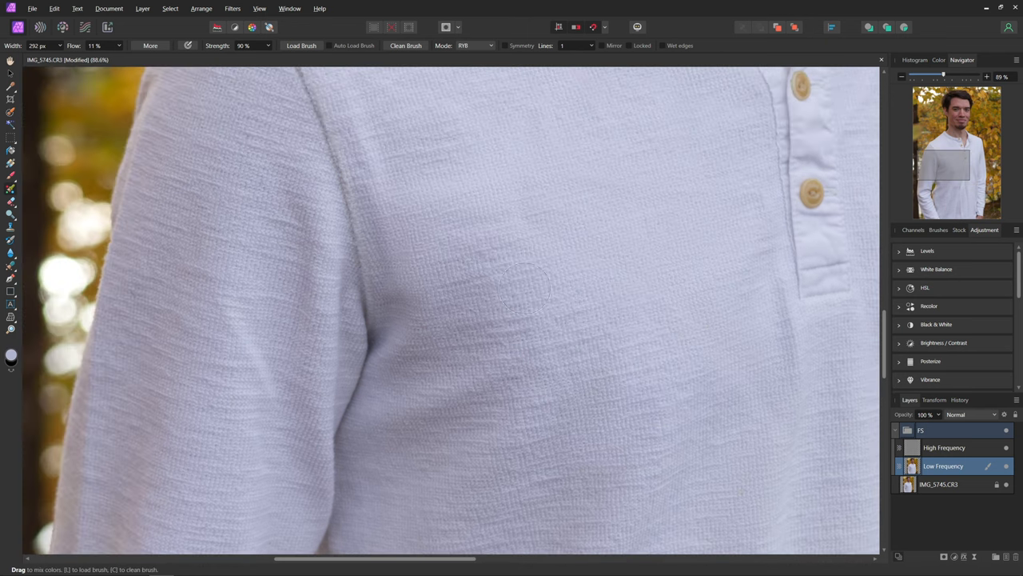
drag(527, 288, 500, 376)
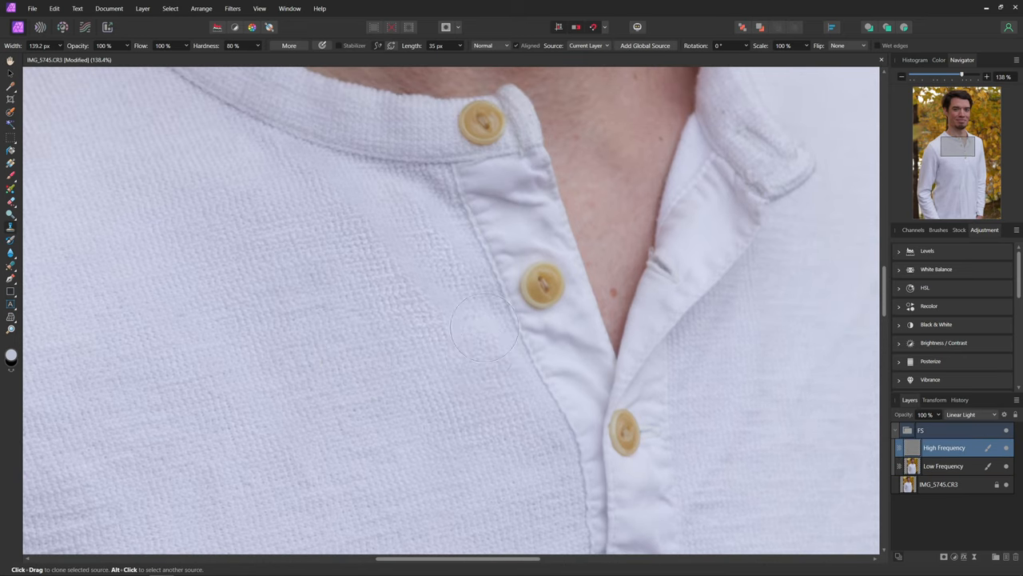
- Clone clean fabric texture over the marks beside the button placket
drag(483, 328, 435, 352)
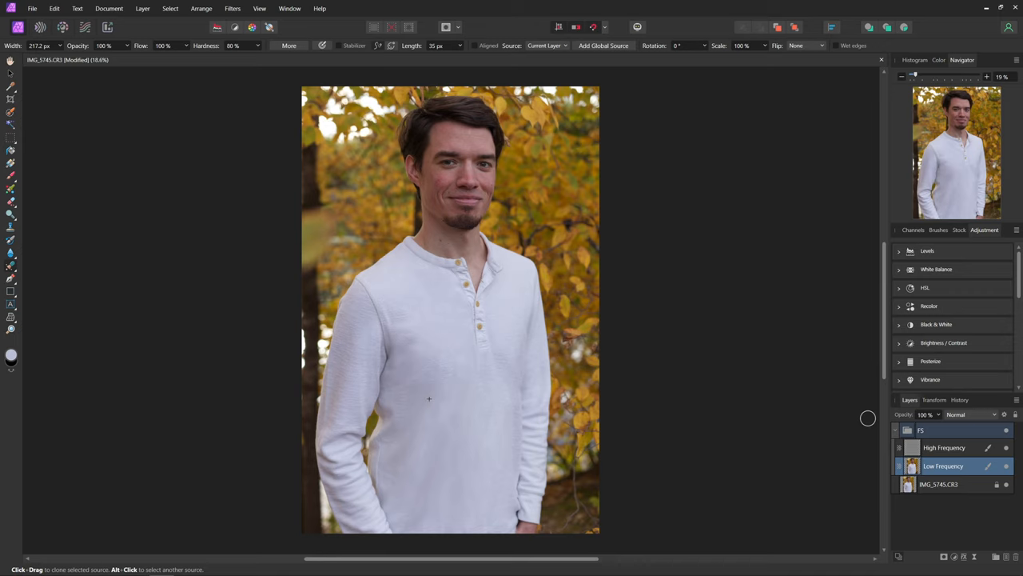
mouse_move(870, 419)
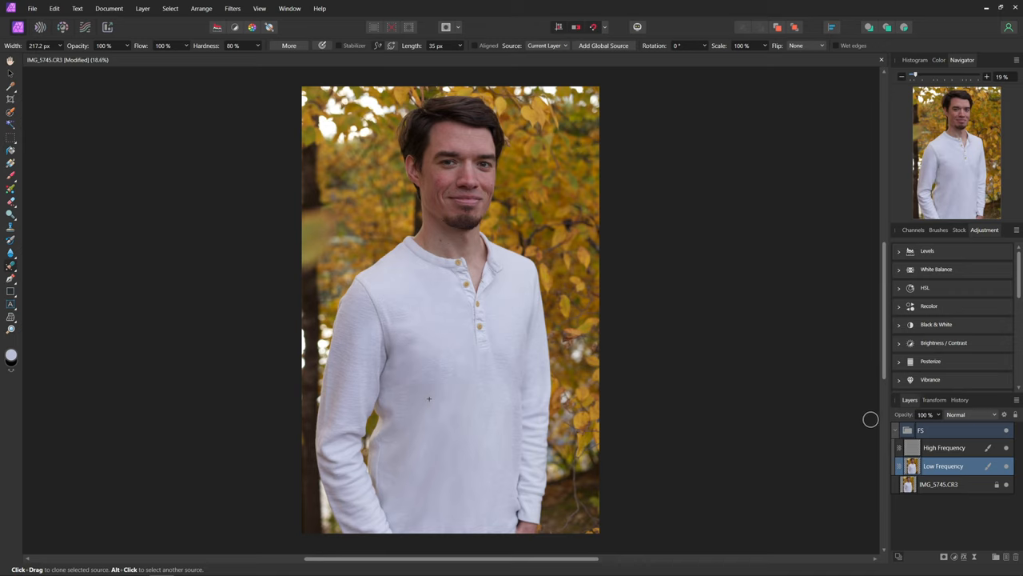